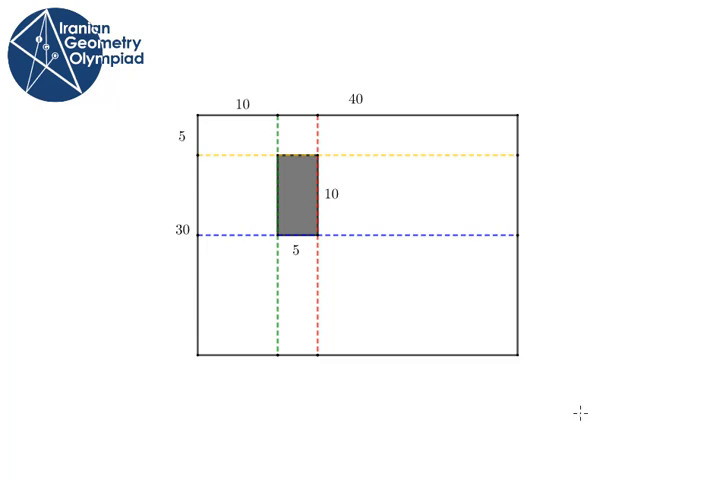
pyautogui.moveTo(450, 452)
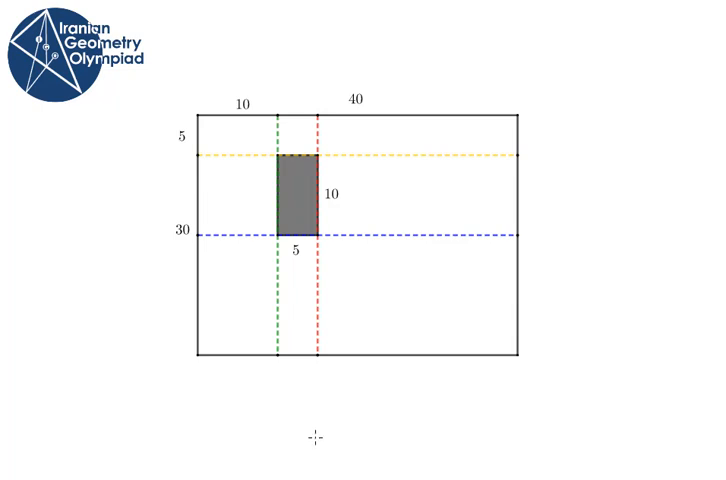
pyautogui.moveTo(270, 340)
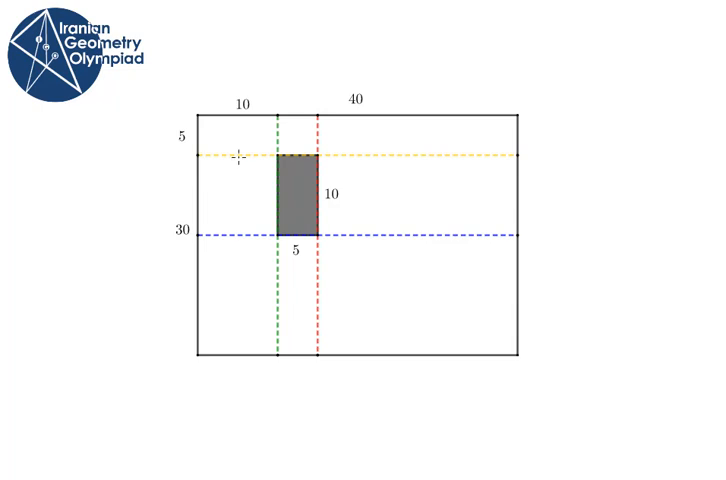
pyautogui.moveTo(432, 416)
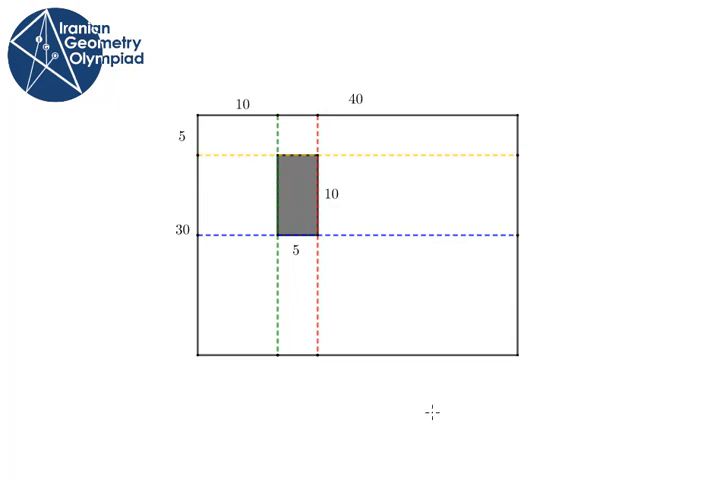
pyautogui.moveTo(490, 392)
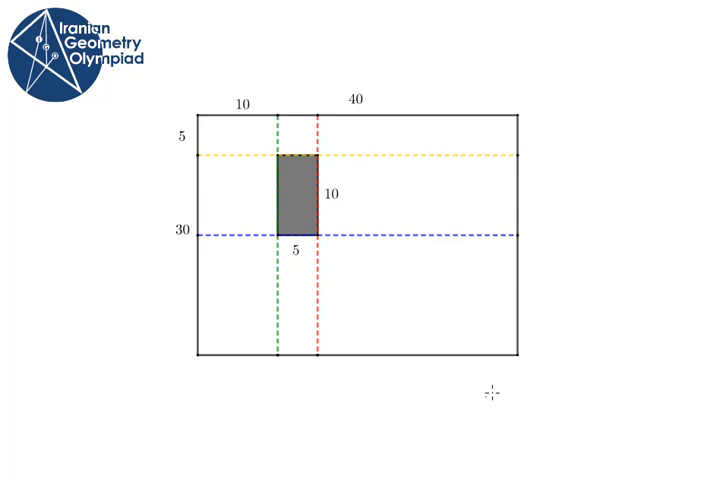
pyautogui.moveTo(398, 168)
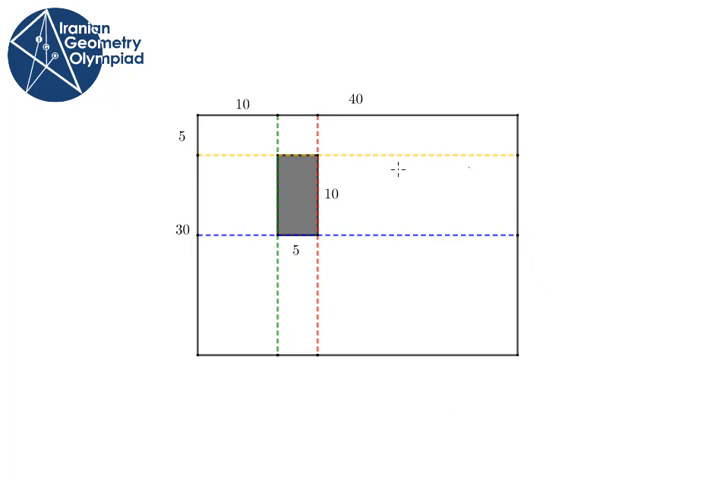
pyautogui.moveTo(196, 240)
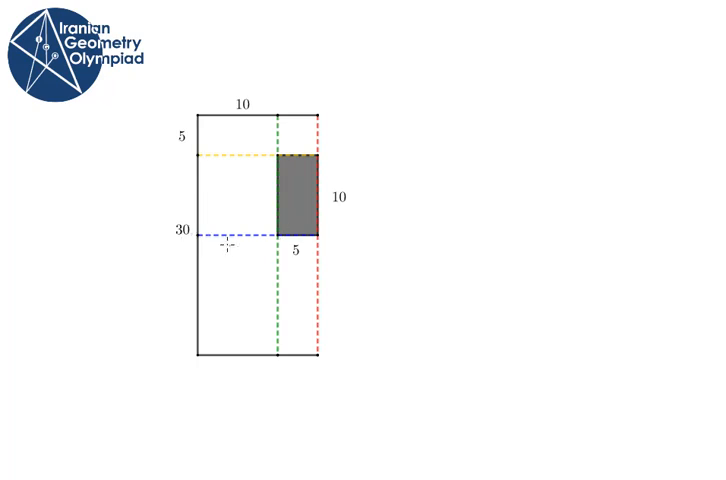
pyautogui.moveTo(326, 240)
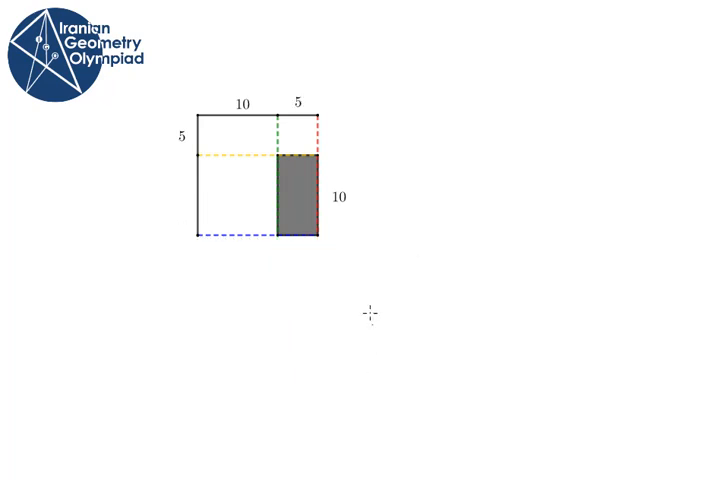
pyautogui.moveTo(414, 270)
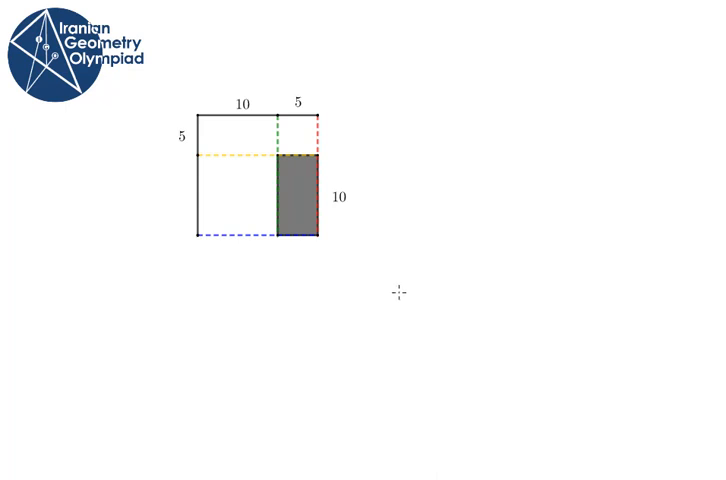
pyautogui.moveTo(420, 300)
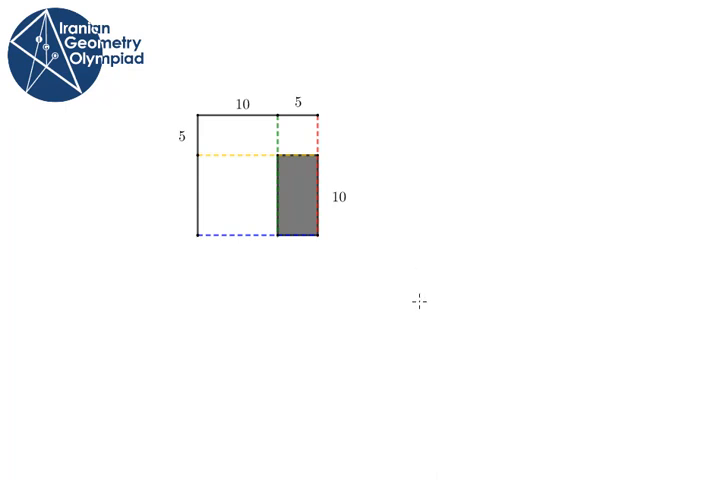
pyautogui.moveTo(268, 270)
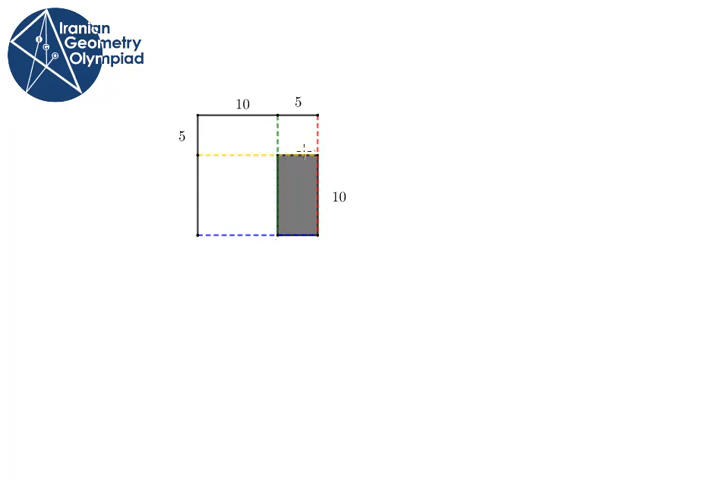
pyautogui.moveTo(378, 332)
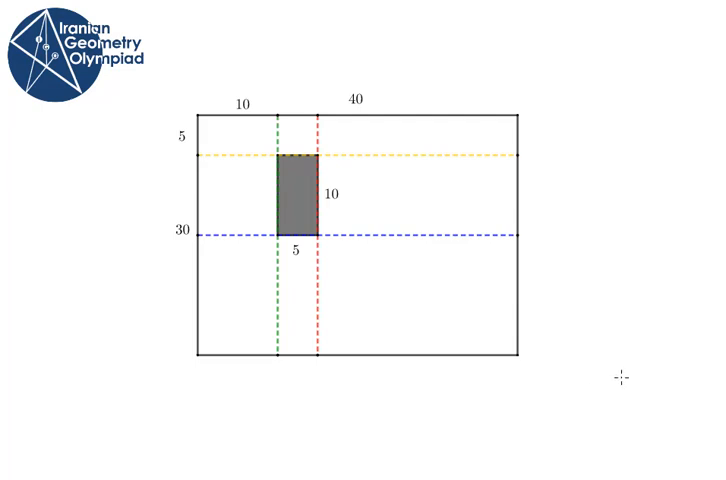
pyautogui.moveTo(412, 400)
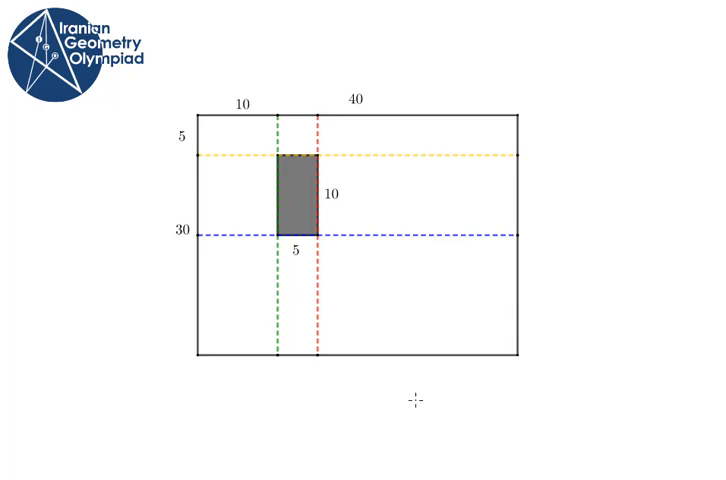
pyautogui.moveTo(548, 248)
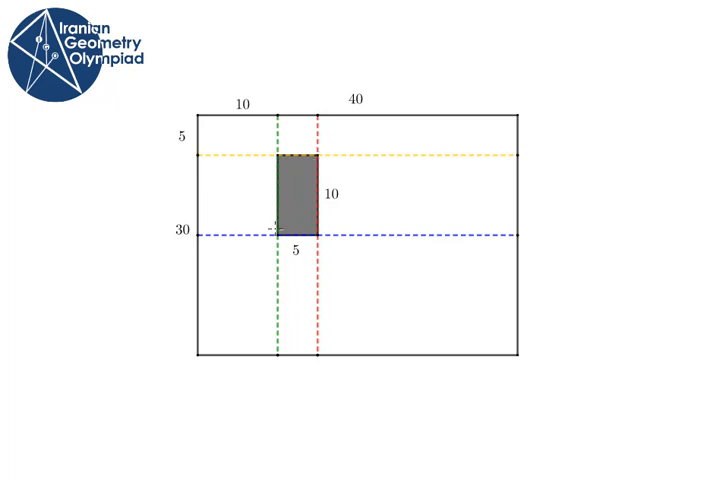
pyautogui.moveTo(128, 208)
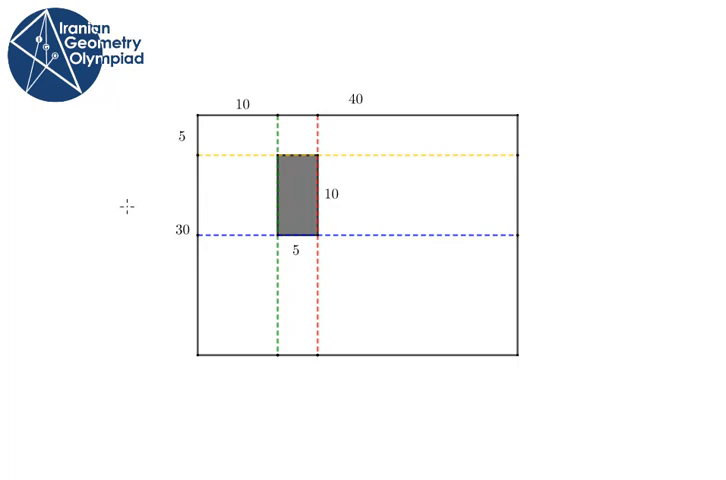
pyautogui.moveTo(268, 244)
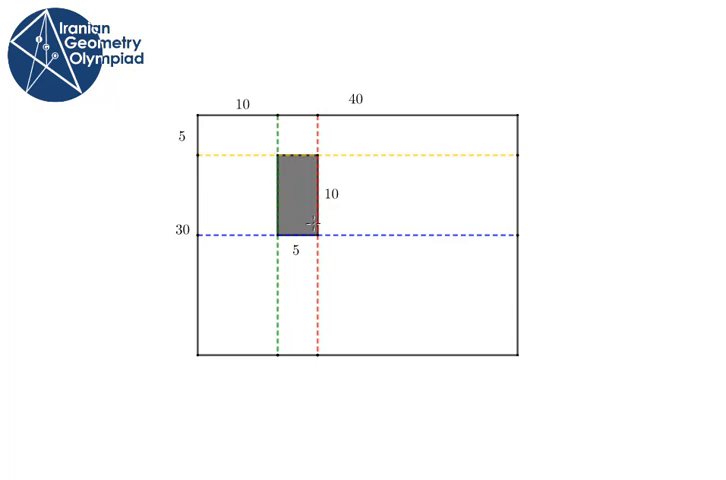
pyautogui.moveTo(82, 212)
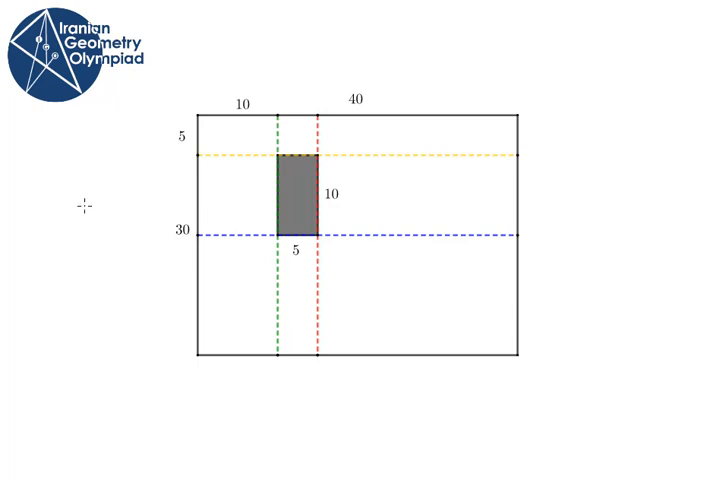
pyautogui.moveTo(548, 212)
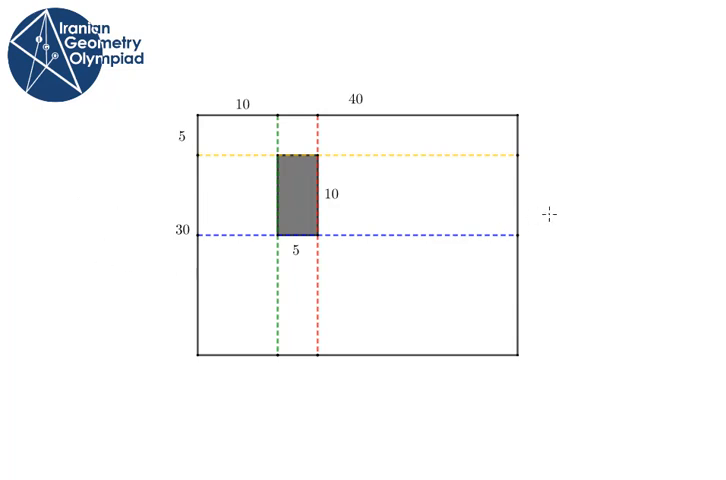
pyautogui.moveTo(530, 156)
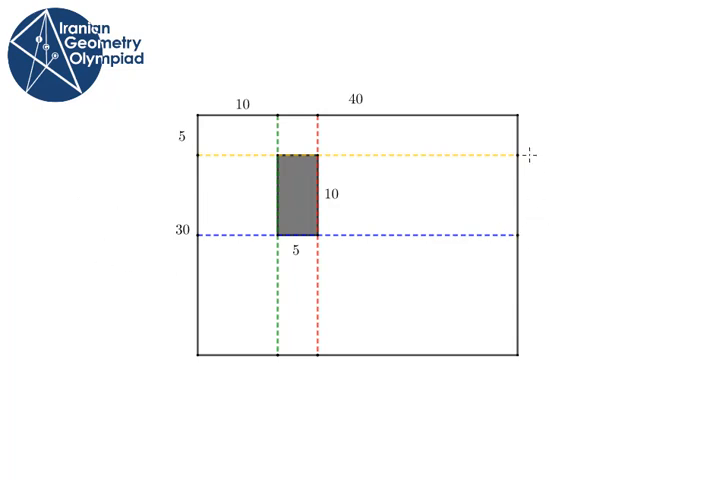
pyautogui.moveTo(576, 218)
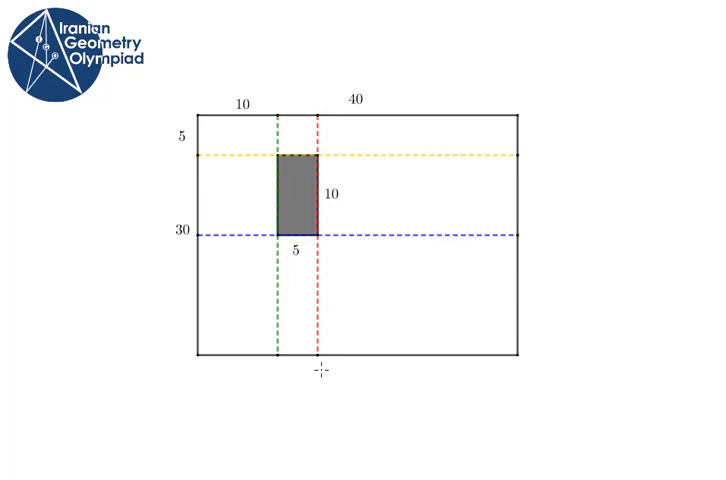
pyautogui.moveTo(280, 392)
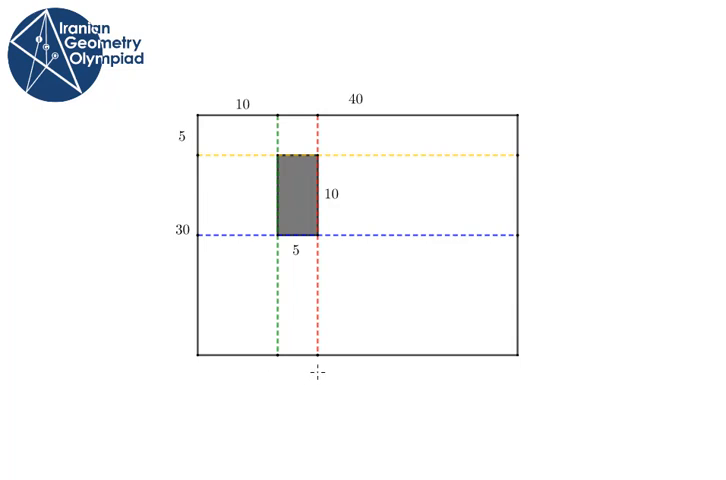
pyautogui.moveTo(328, 236)
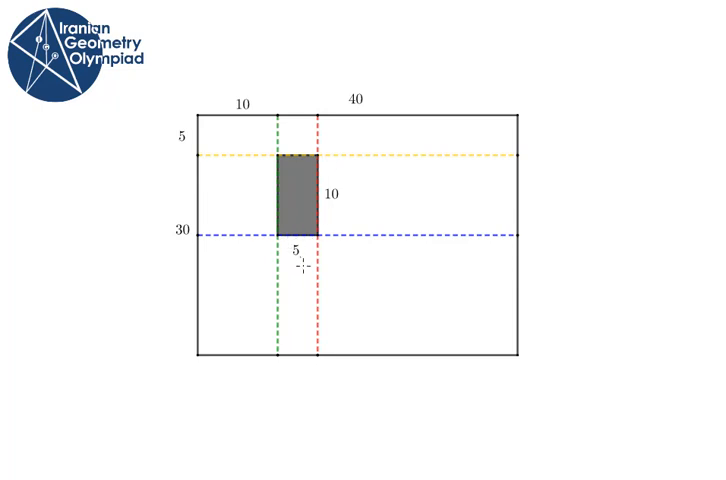
pyautogui.moveTo(420, 450)
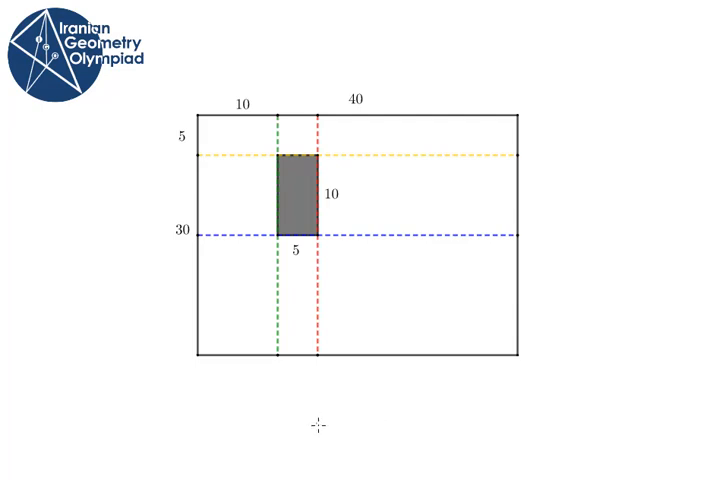
pyautogui.moveTo(280, 136)
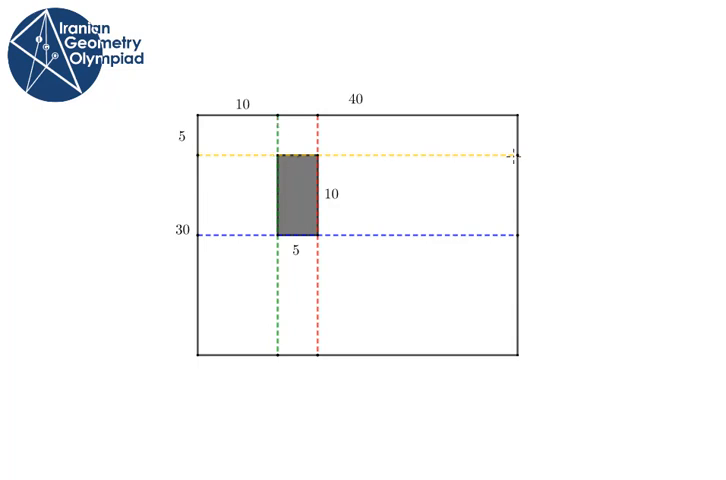
pyautogui.moveTo(540, 240)
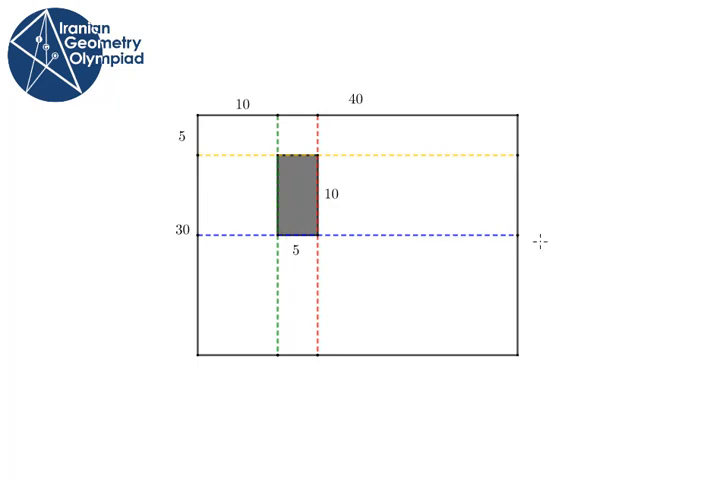
pyautogui.moveTo(276, 112)
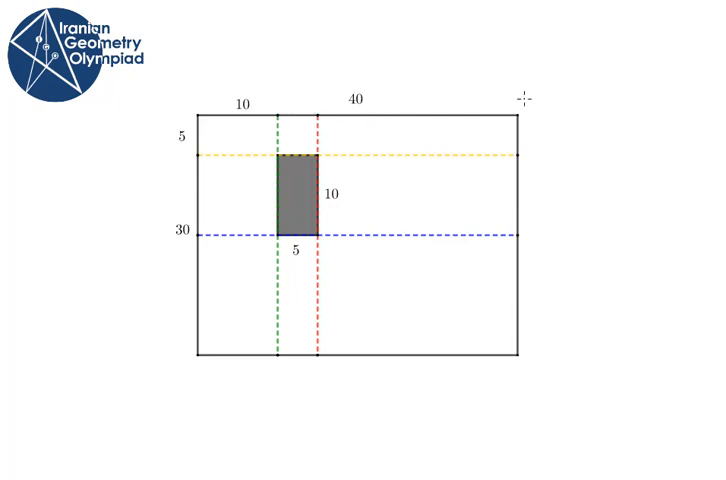
pyautogui.moveTo(568, 208)
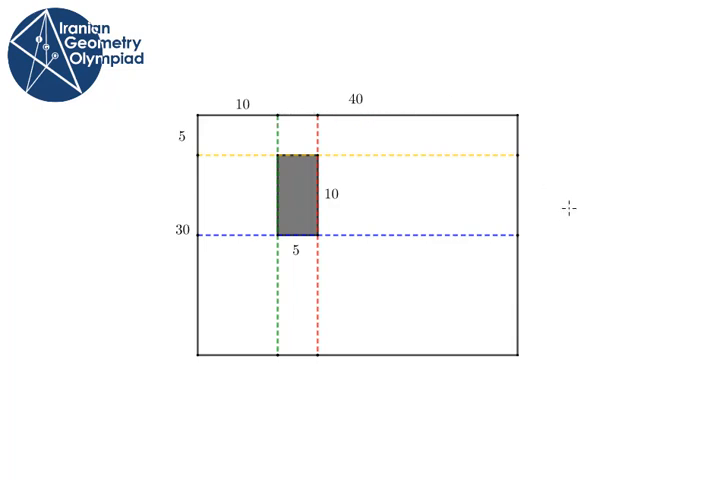
pyautogui.moveTo(580, 250)
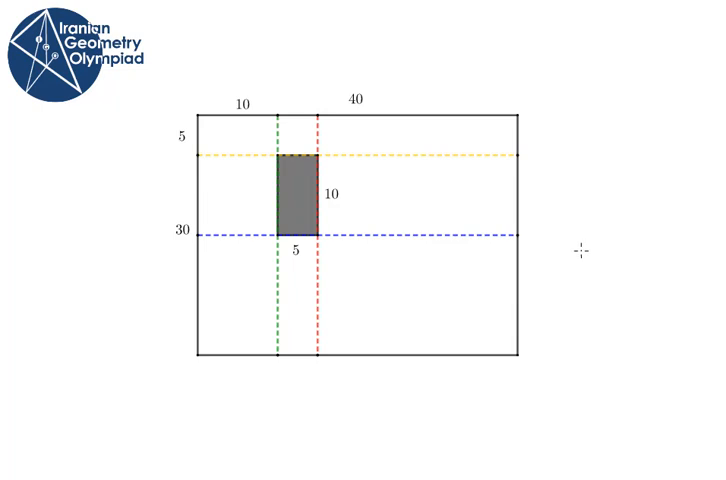
pyautogui.moveTo(582, 236)
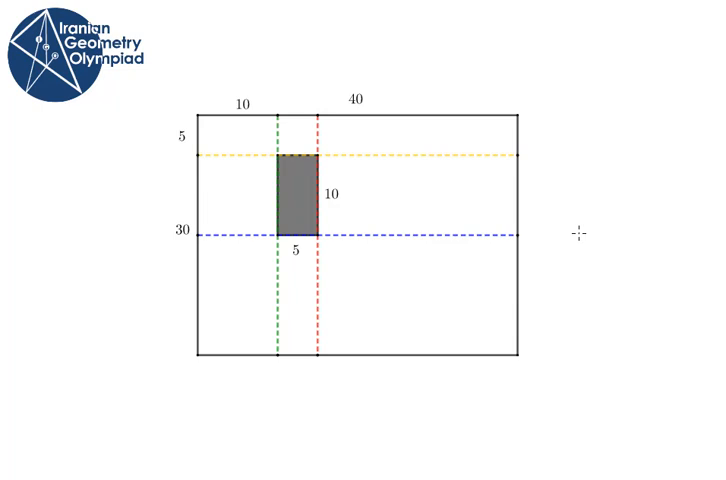
pyautogui.moveTo(272, 108)
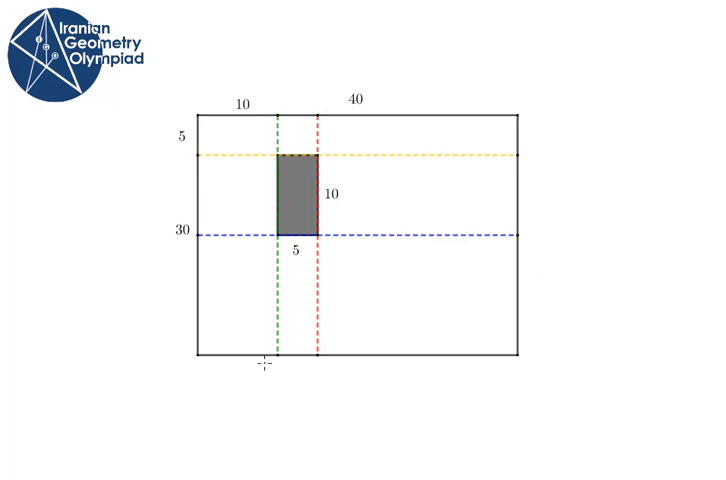
pyautogui.moveTo(422, 398)
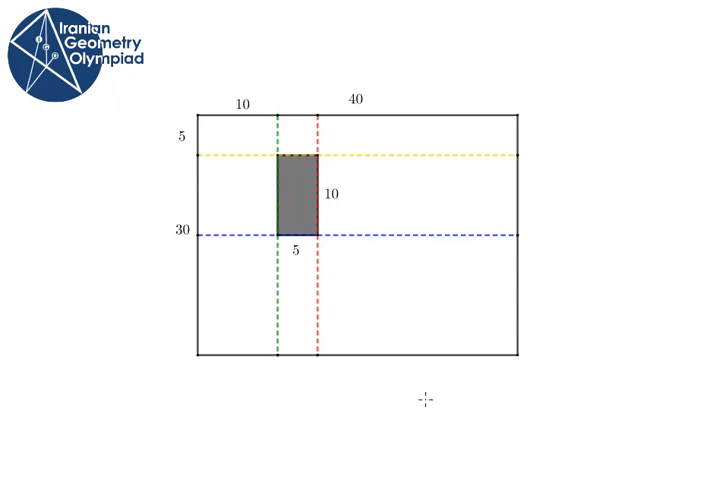
pyautogui.moveTo(584, 208)
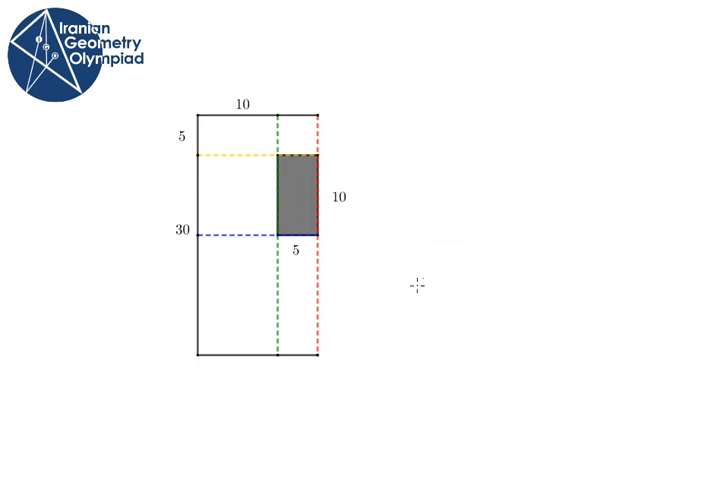
pyautogui.moveTo(366, 362)
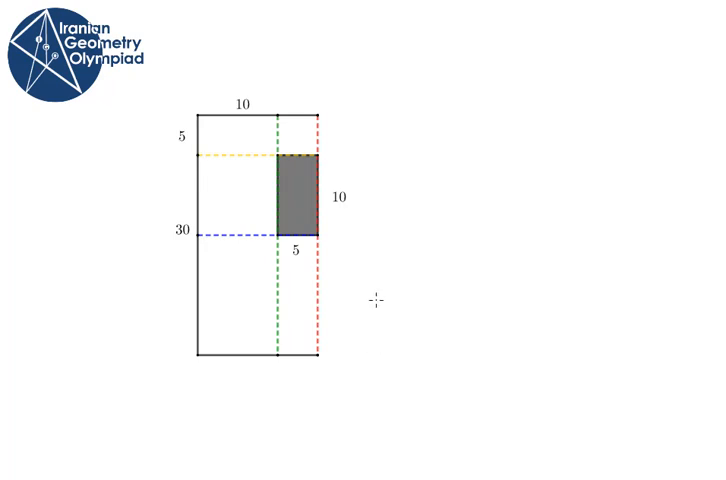
pyautogui.moveTo(280, 386)
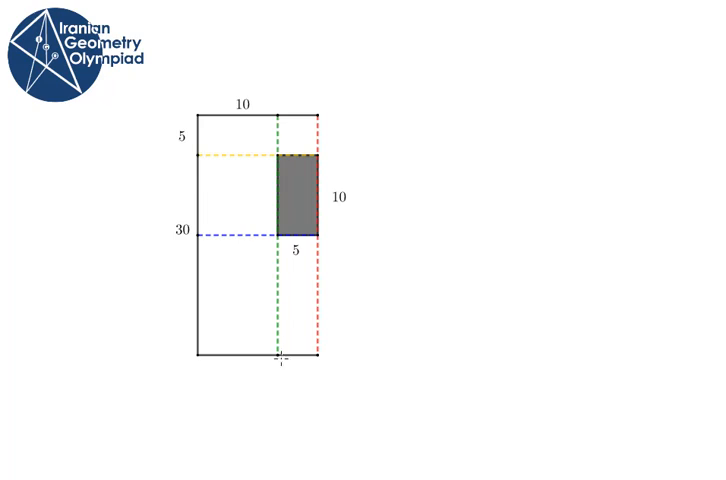
pyautogui.moveTo(374, 164)
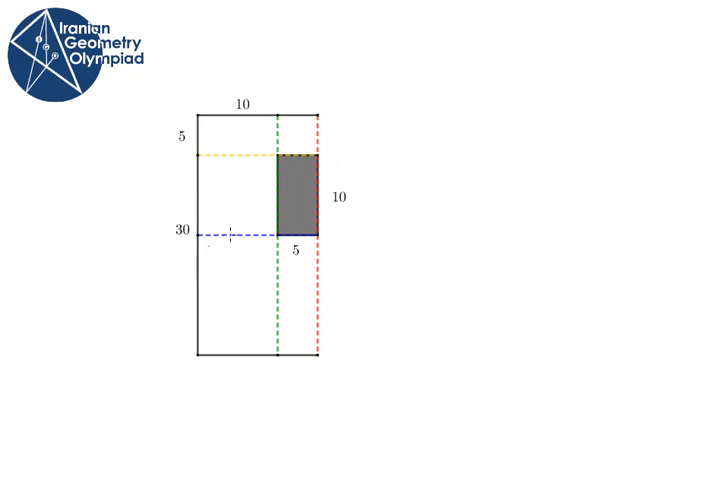
pyautogui.moveTo(384, 248)
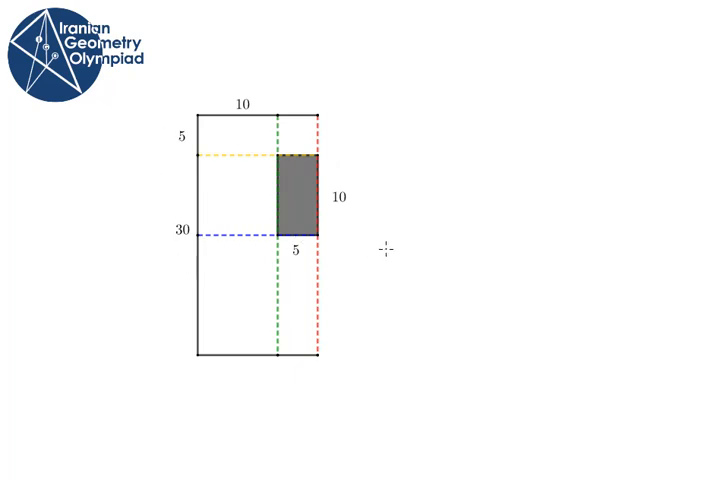
pyautogui.moveTo(340, 244)
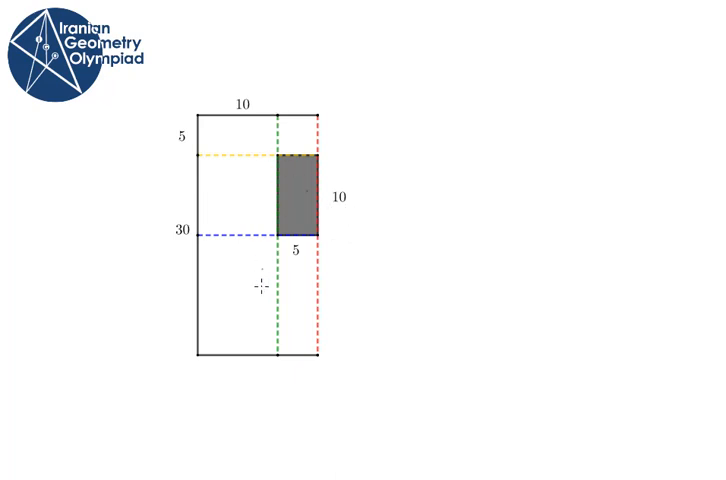
pyautogui.moveTo(394, 228)
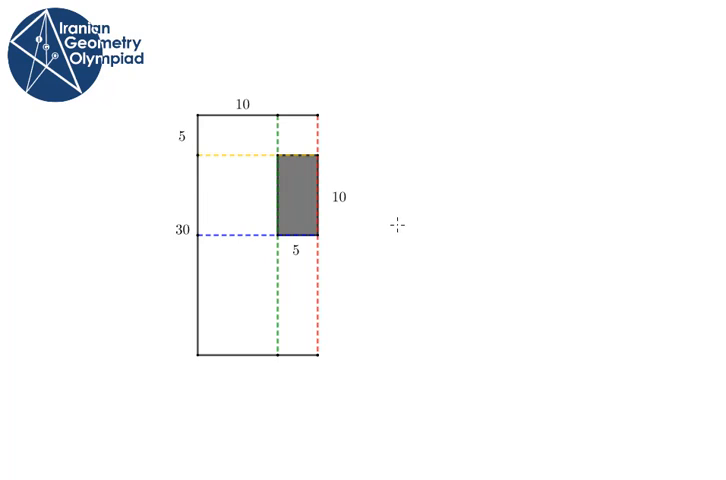
pyautogui.moveTo(328, 360)
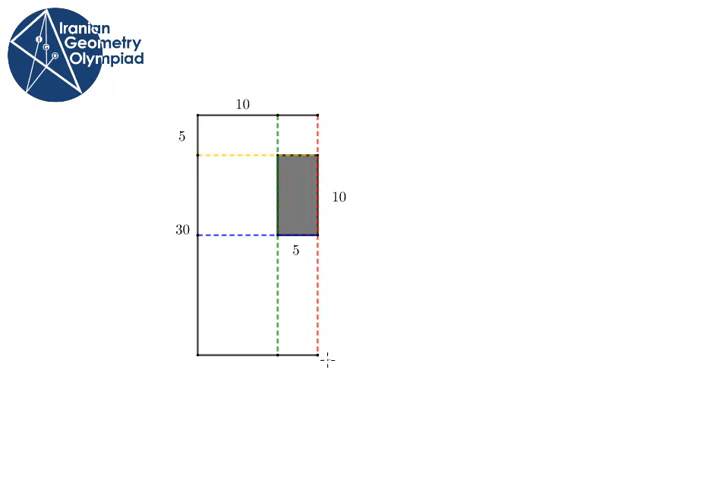
pyautogui.moveTo(178, 152)
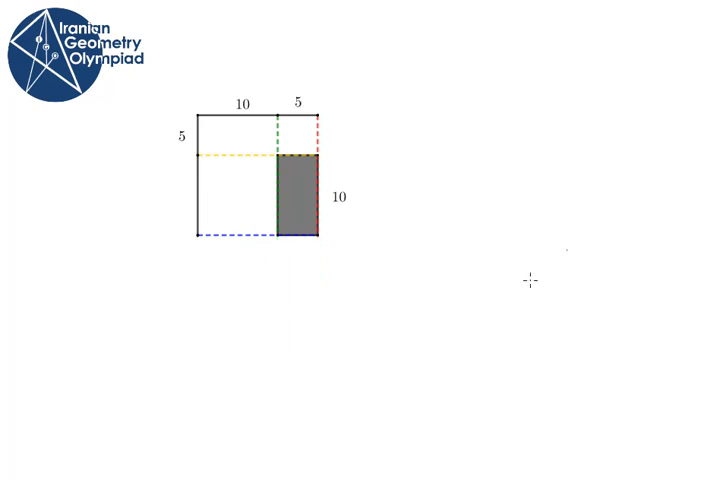
pyautogui.moveTo(380, 256)
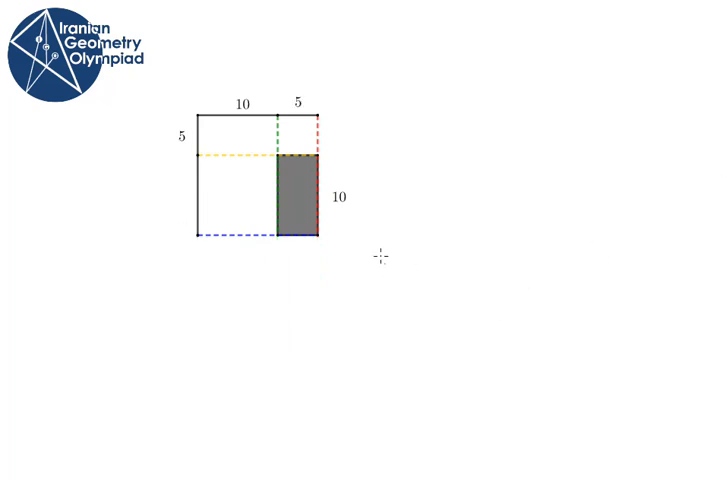
pyautogui.moveTo(340, 264)
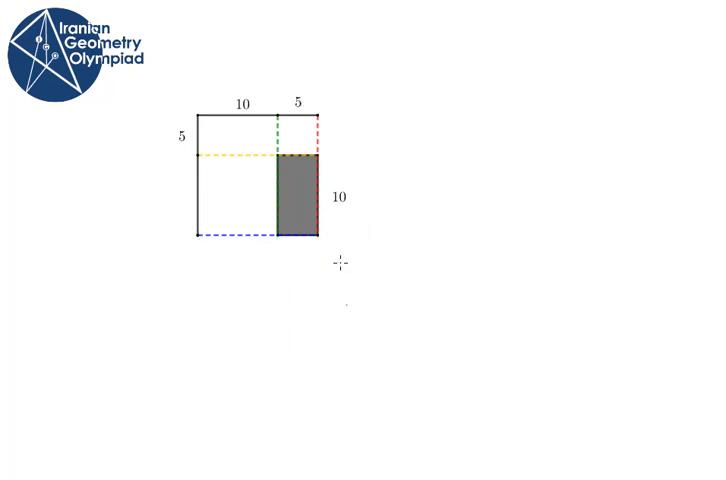
pyautogui.moveTo(200, 244)
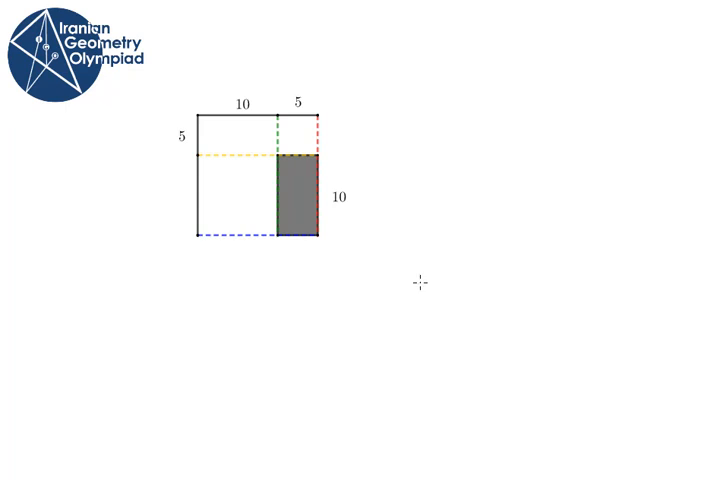
pyautogui.moveTo(272, 270)
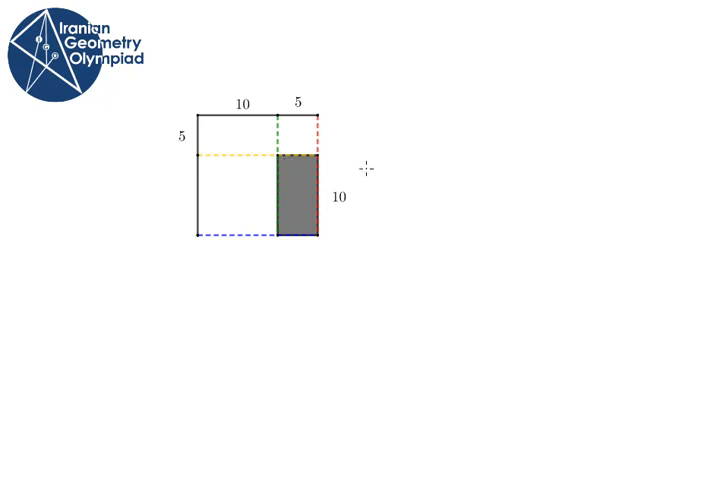
pyautogui.moveTo(288, 156)
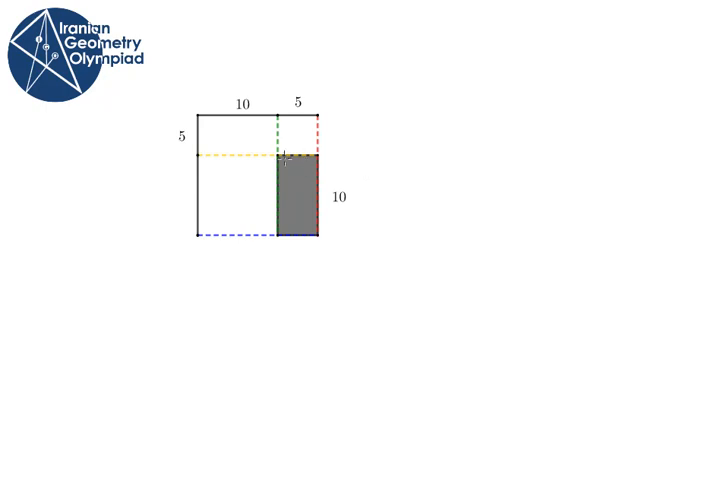
pyautogui.moveTo(384, 152)
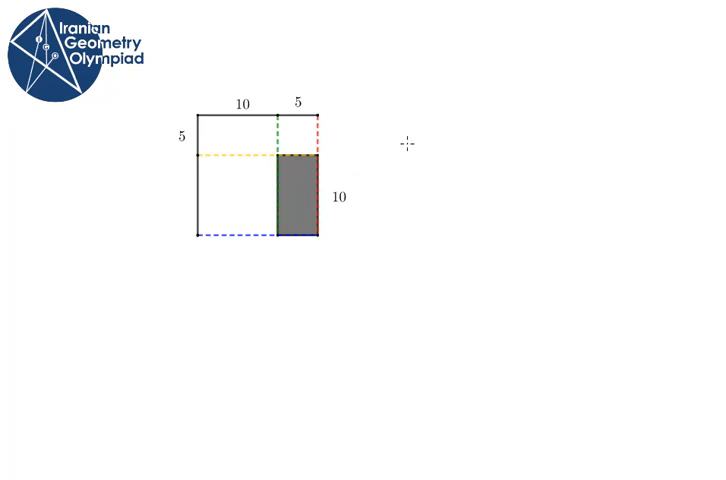
pyautogui.moveTo(406, 140)
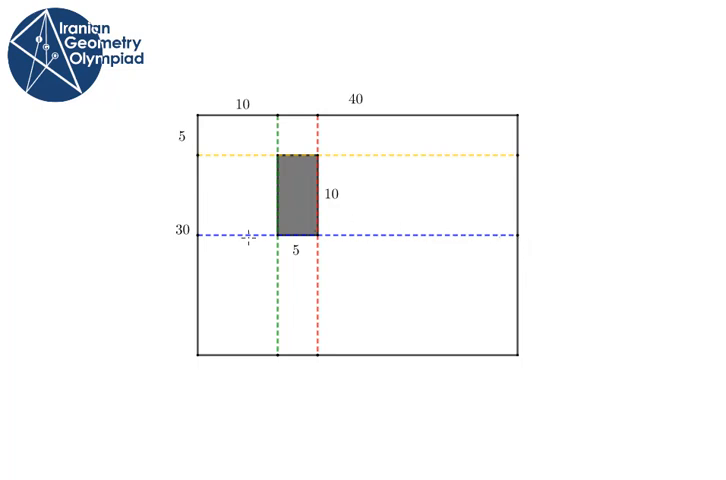
pyautogui.moveTo(138, 172)
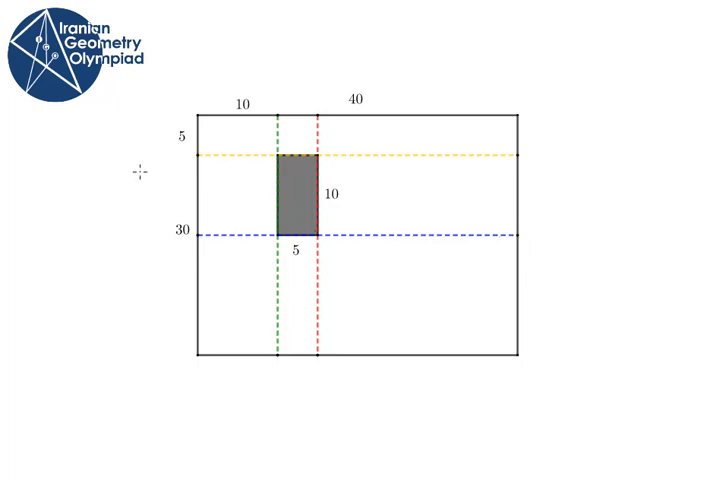
pyautogui.moveTo(584, 292)
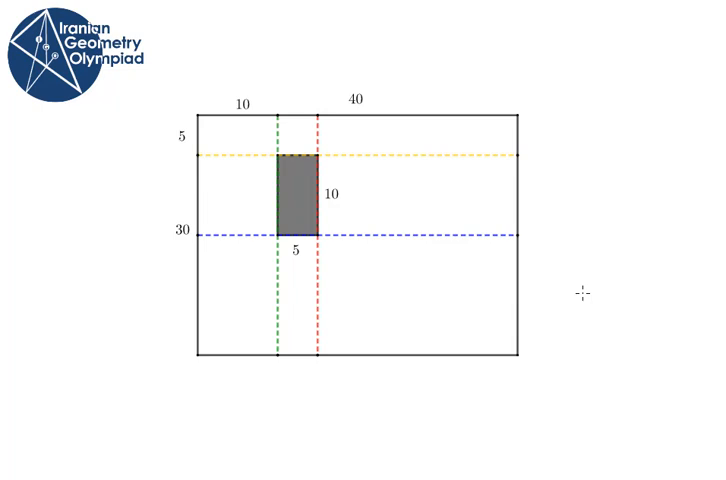
pyautogui.moveTo(624, 284)
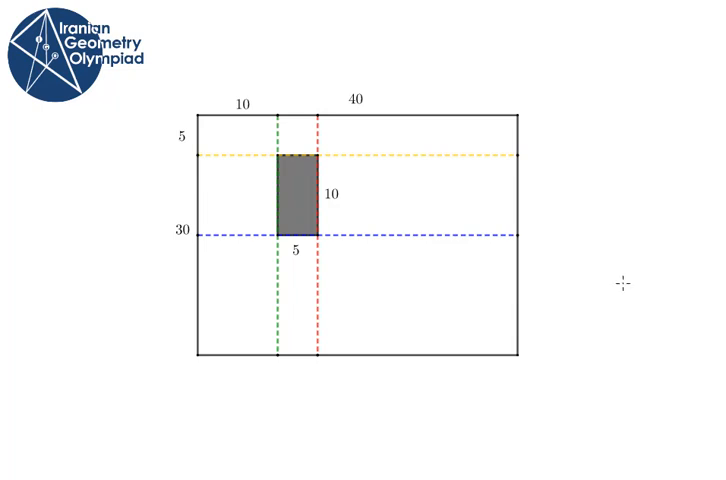